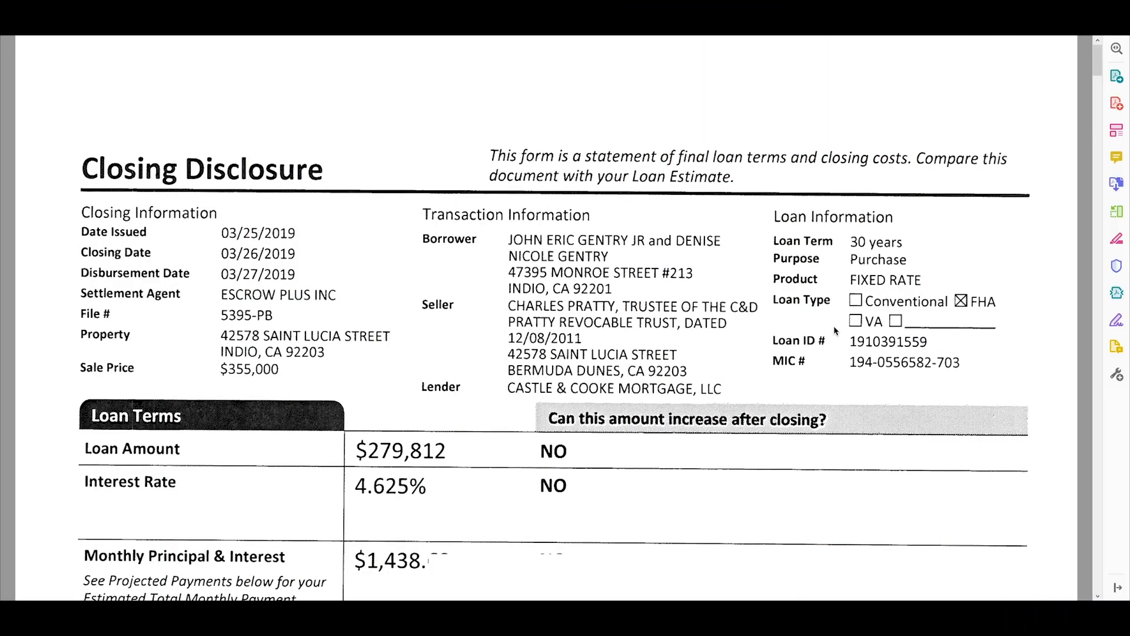
Step: Add the IQ Bot Classifier Train Classifier action between Start and End
scroll(down, 3)
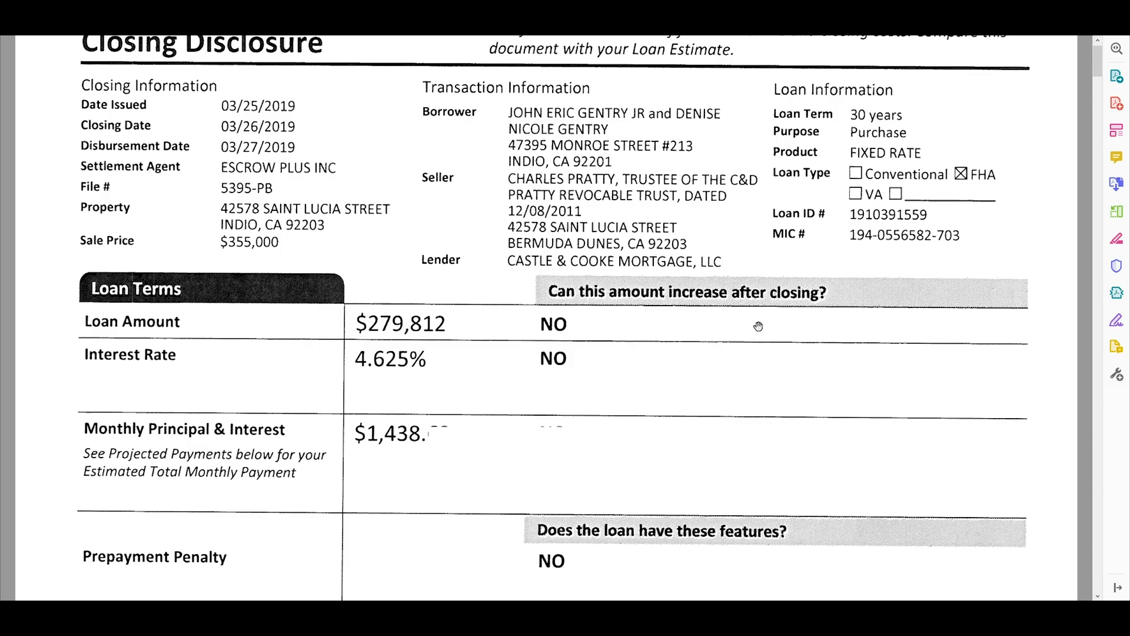
scroll(down, 3)
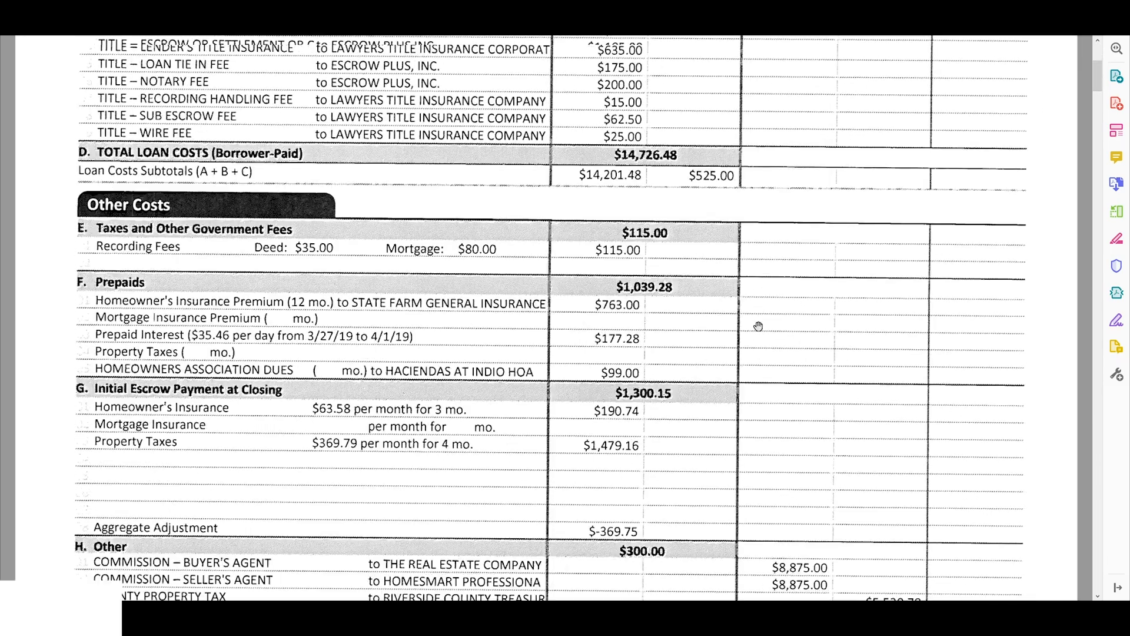
scroll(down, 3)
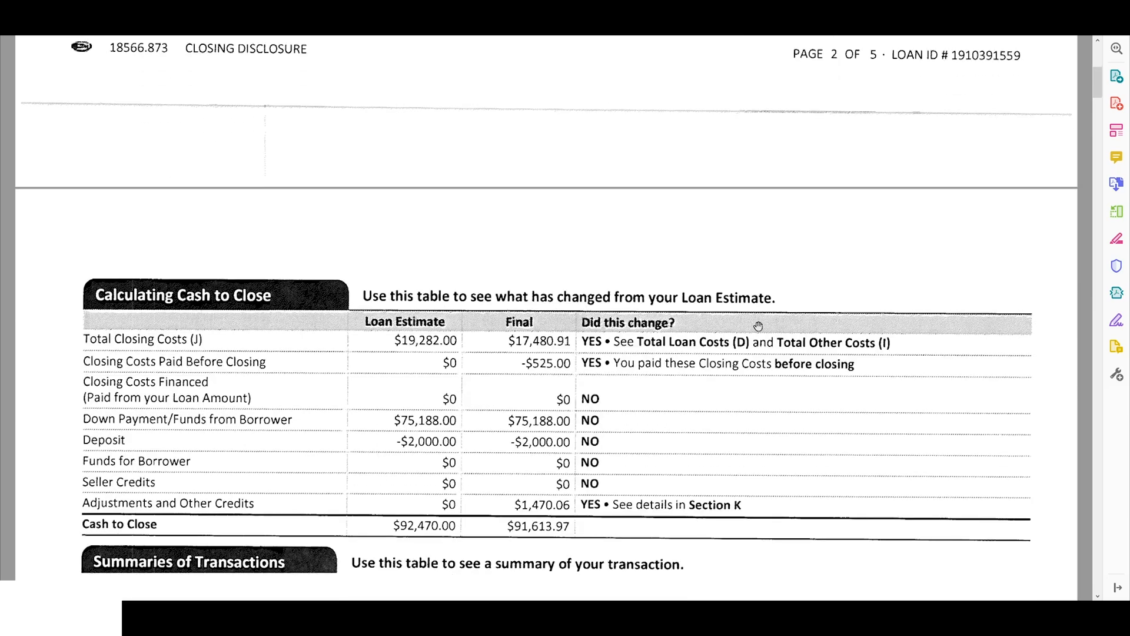
scroll(down, 3)
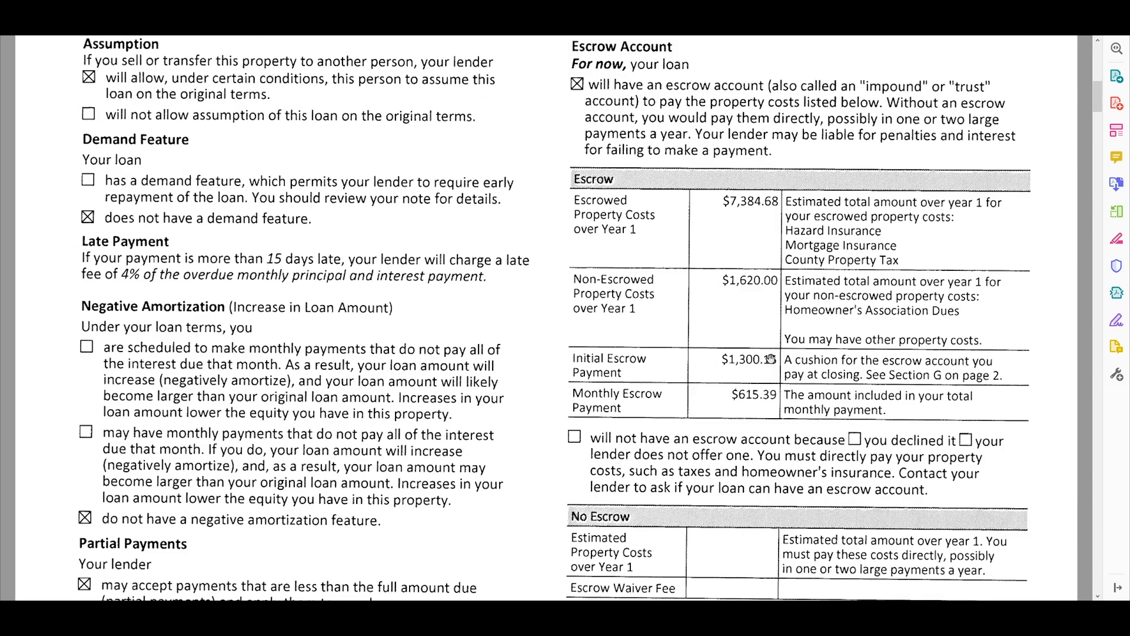
scroll(down, 3)
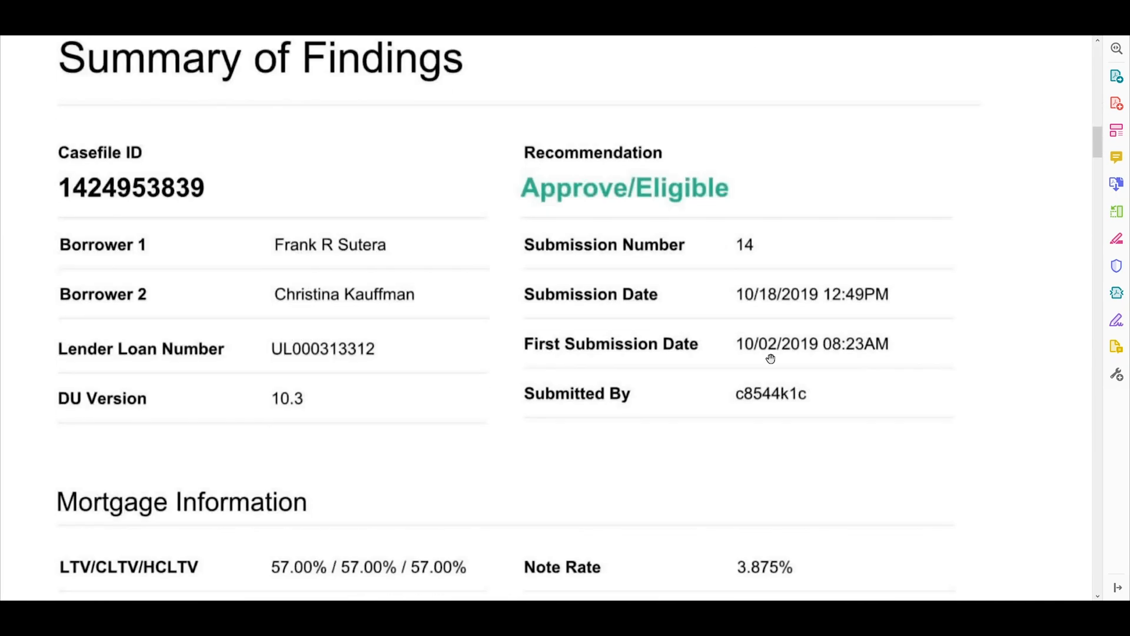
scroll(down, 3)
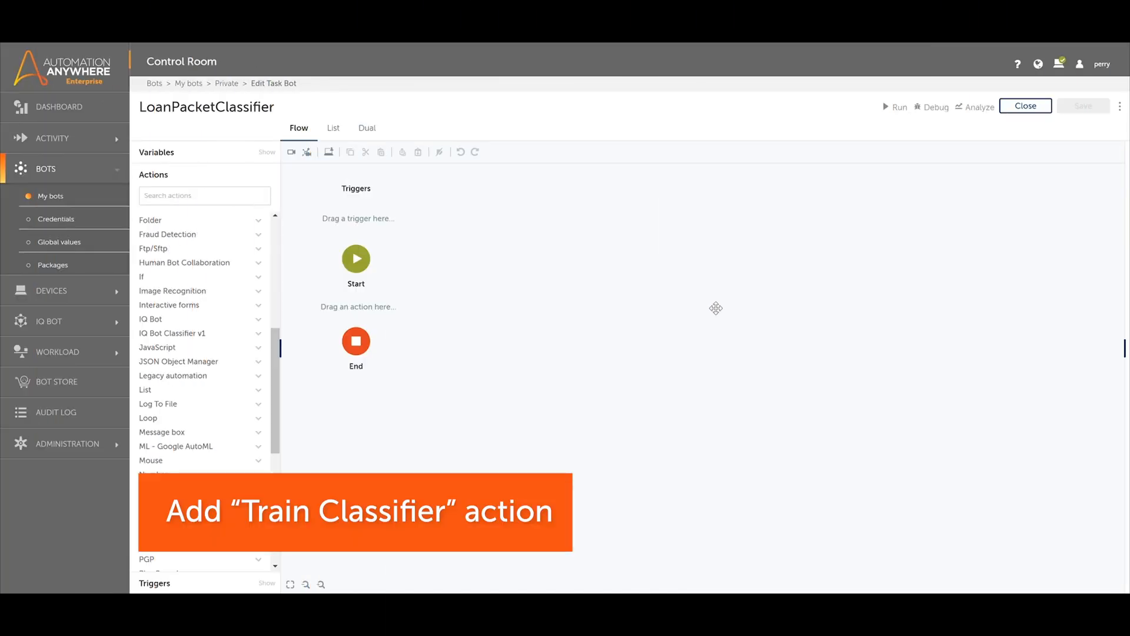
click(171, 333)
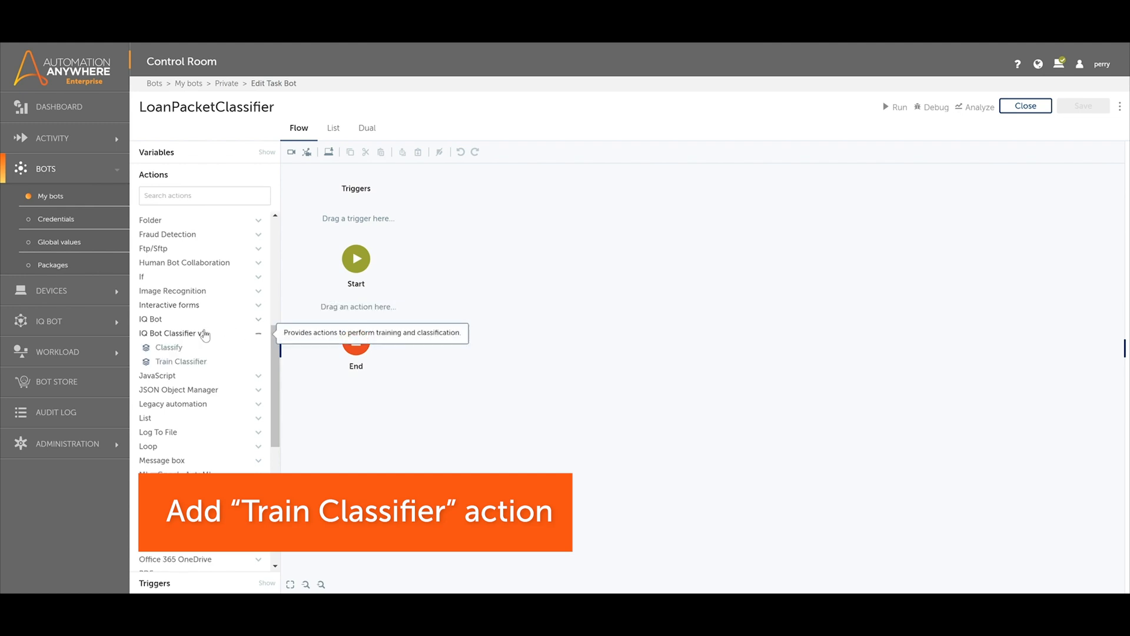
drag(181, 361, 358, 307)
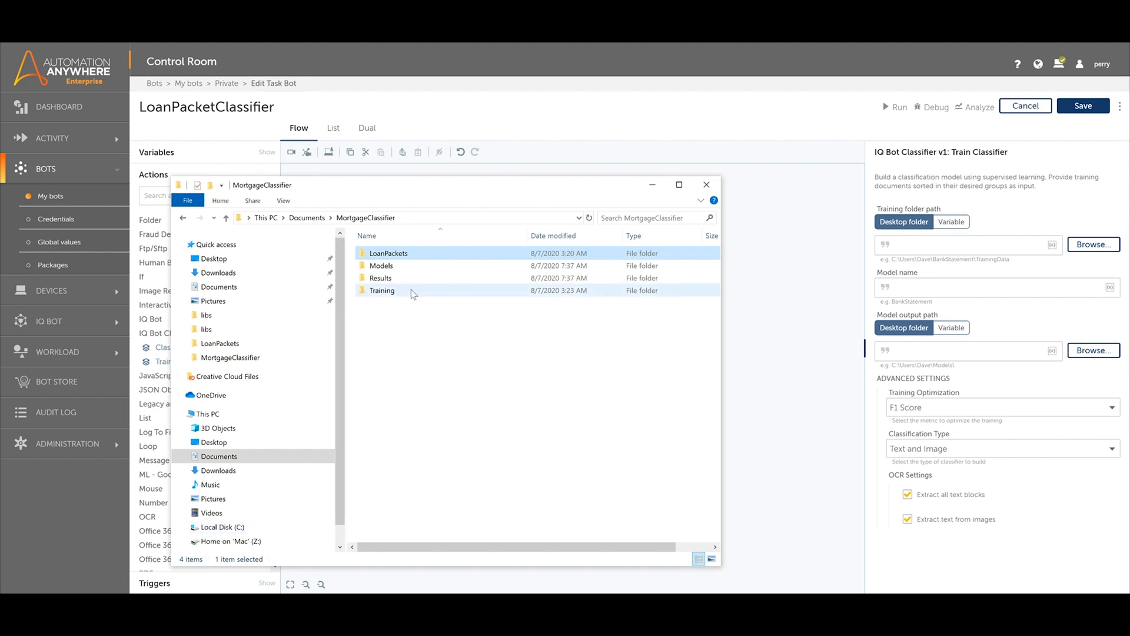
Step: Browse the Training, 4506-T and AUS folders, then focus the training folder path field
double_click(382, 289)
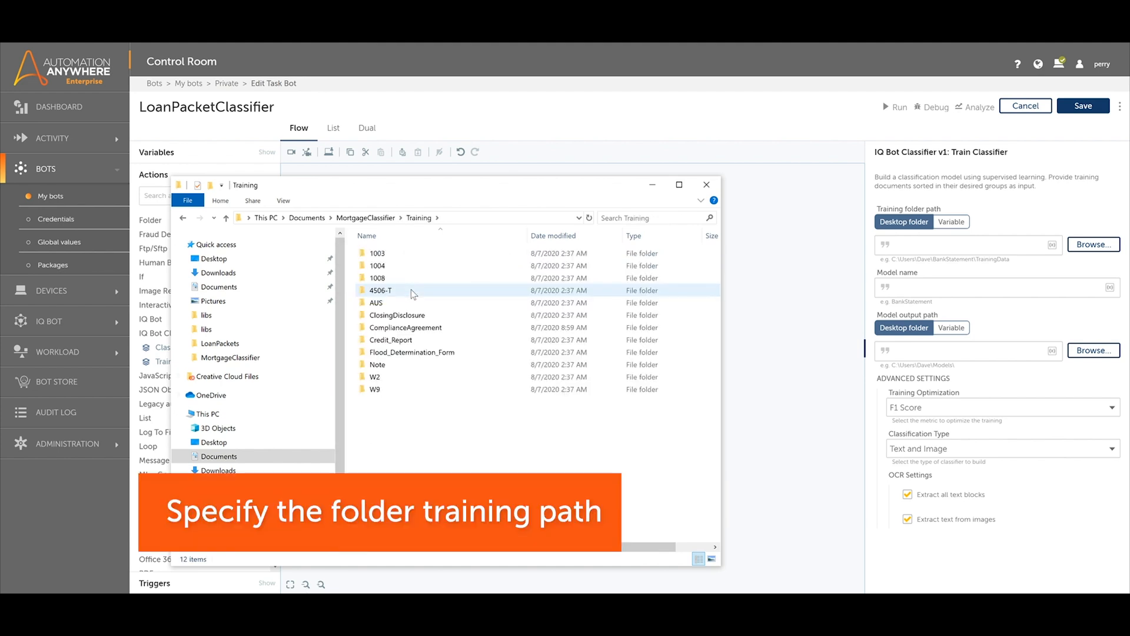
double_click(380, 289)
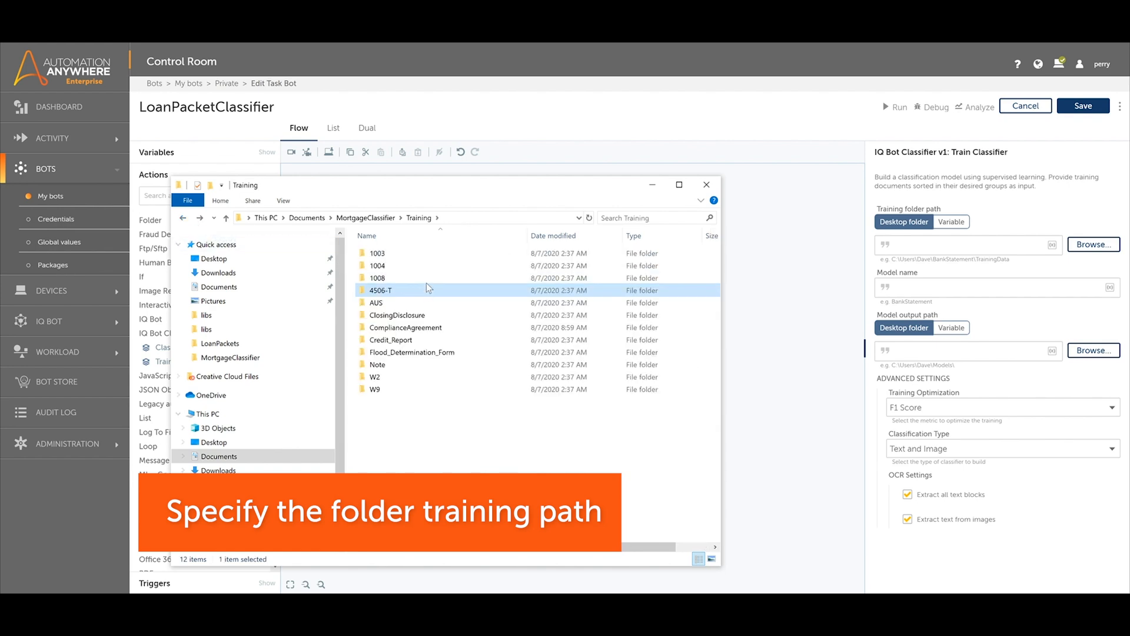
double_click(375, 302)
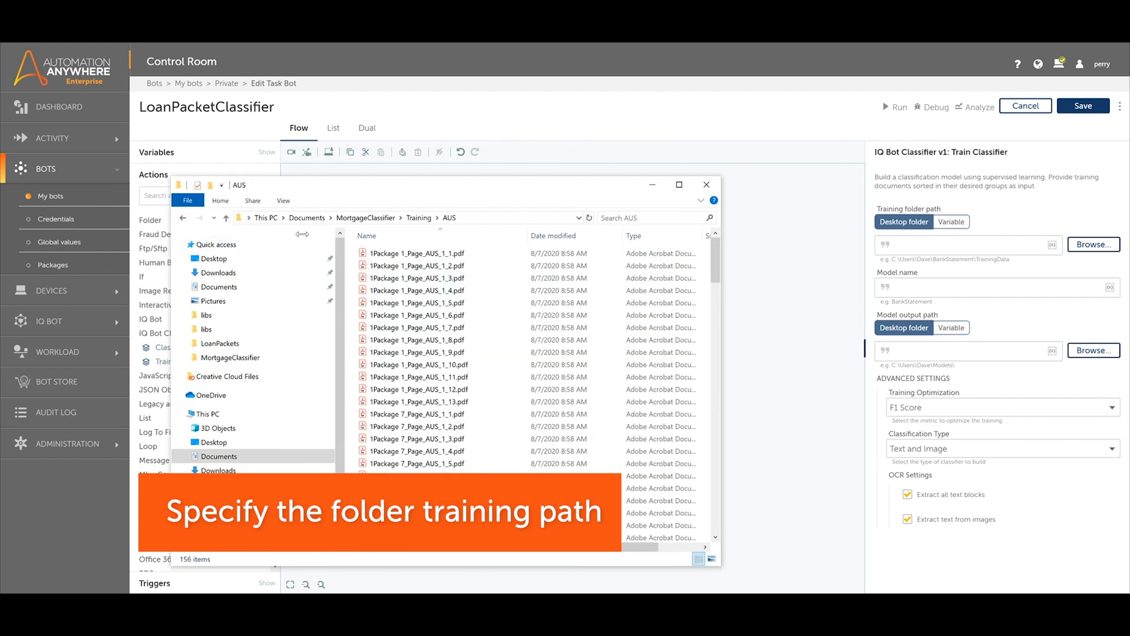
click(182, 217)
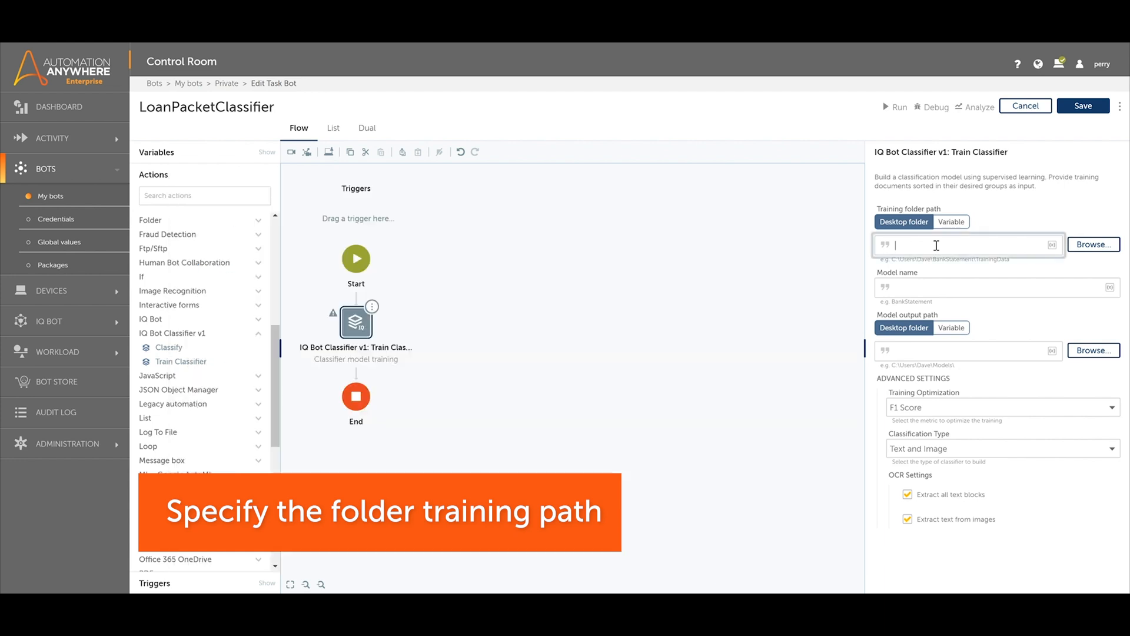
Step: Set training folder Documents\MortgageClassifier\Training, model name LoanPacket, and the Models output folder
text(Documents\MortgageClassifier\Training)
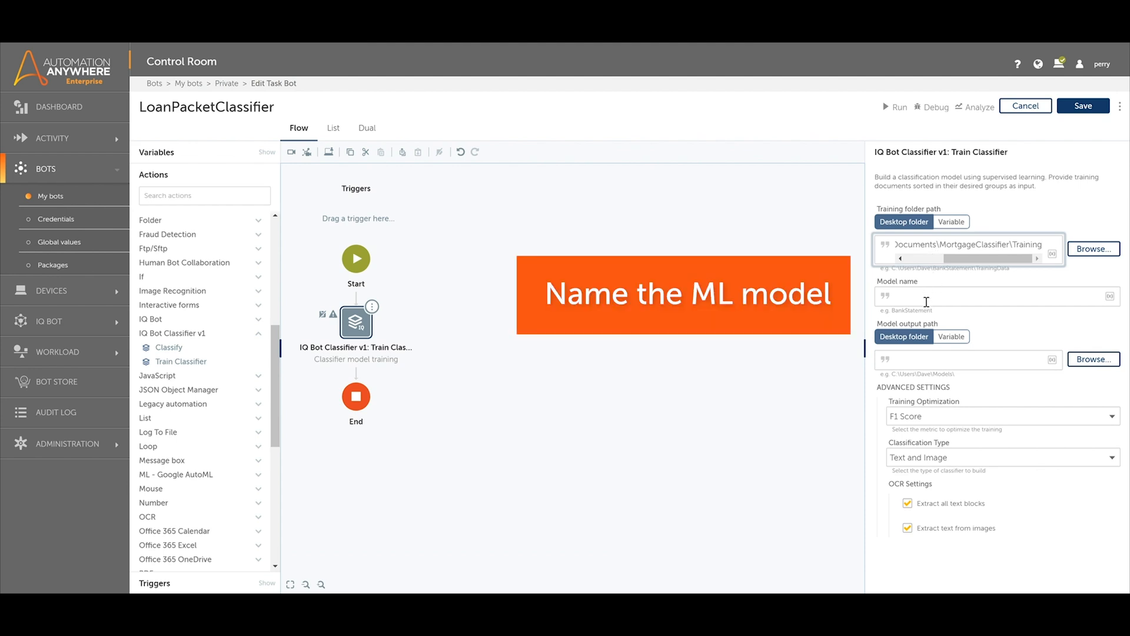
text(LoanPacket)
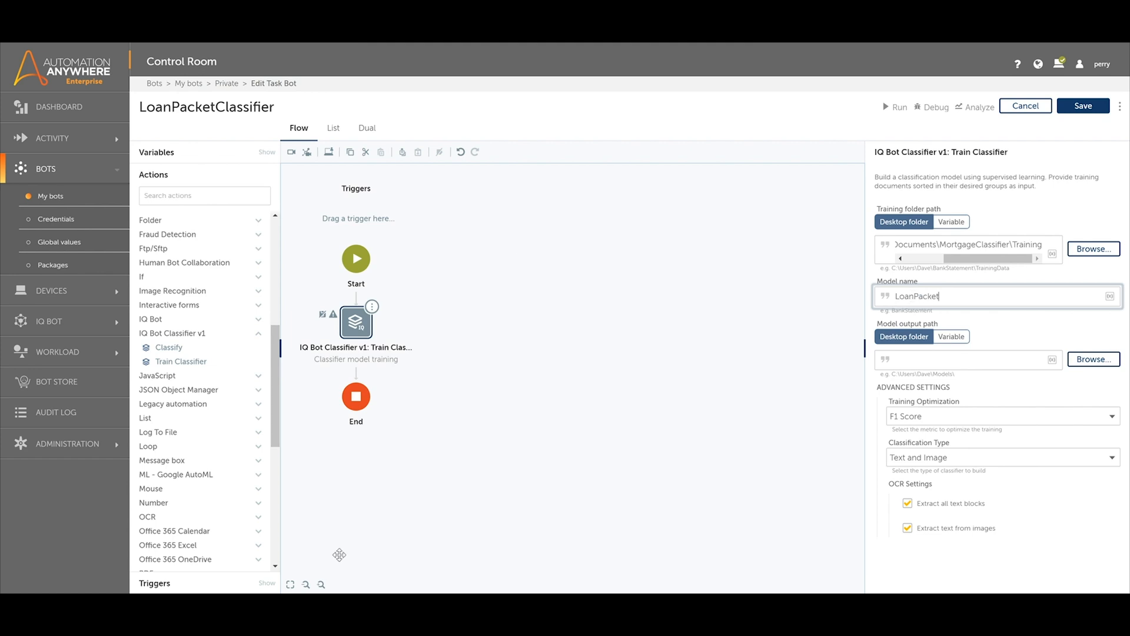
click(1093, 249)
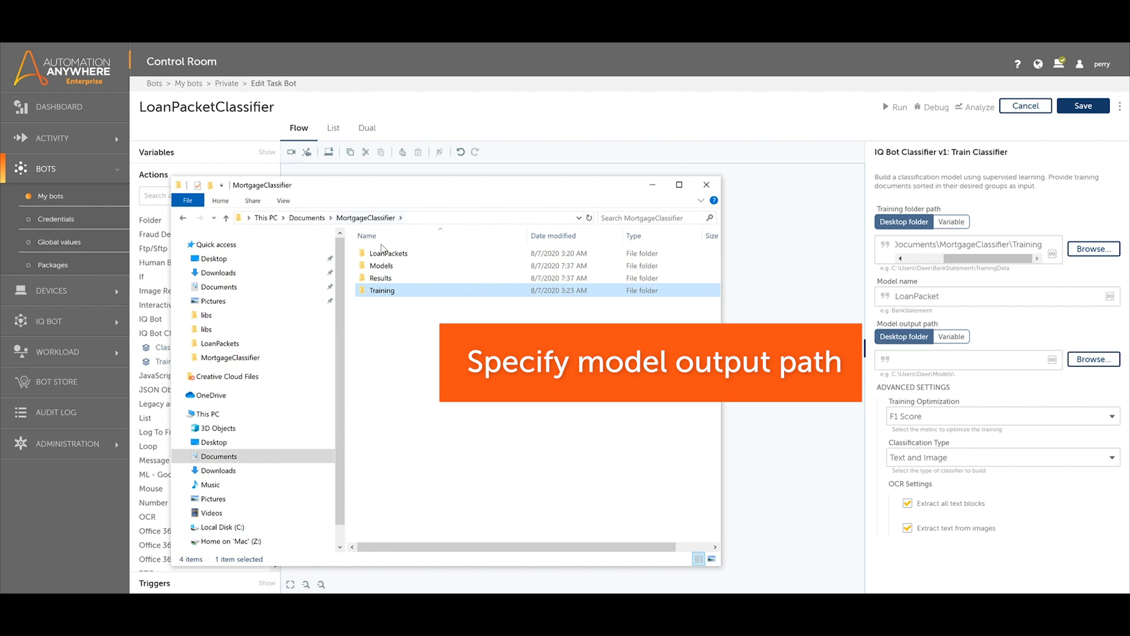
double_click(382, 266)
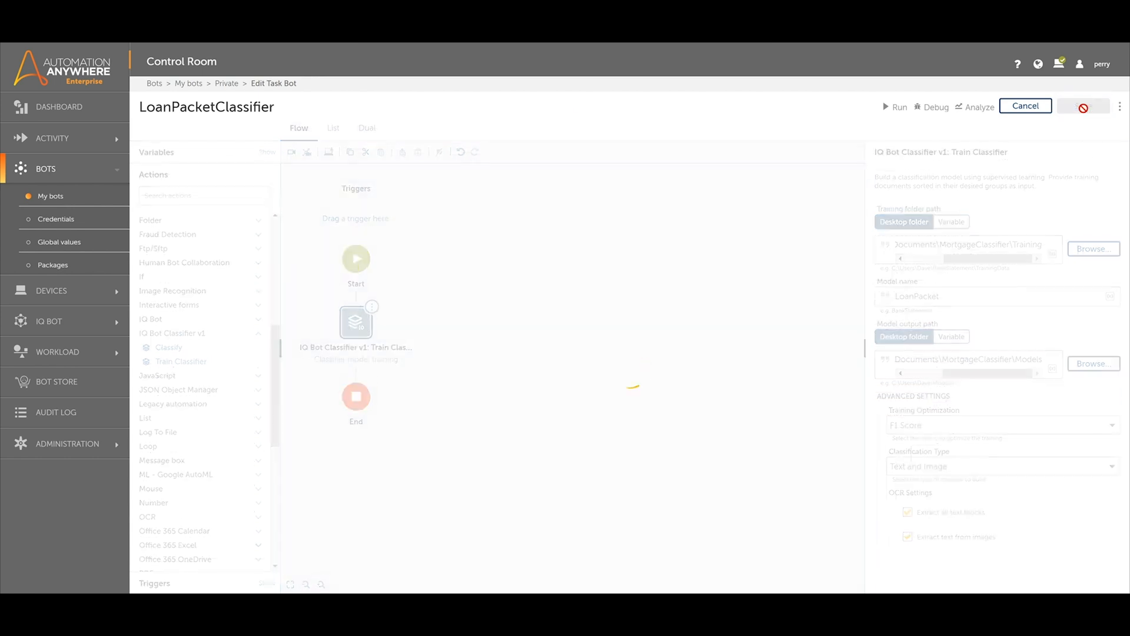
Step: Run the bot to train the classifier, dismiss the success message, and disable Train Classifier
click(896, 107)
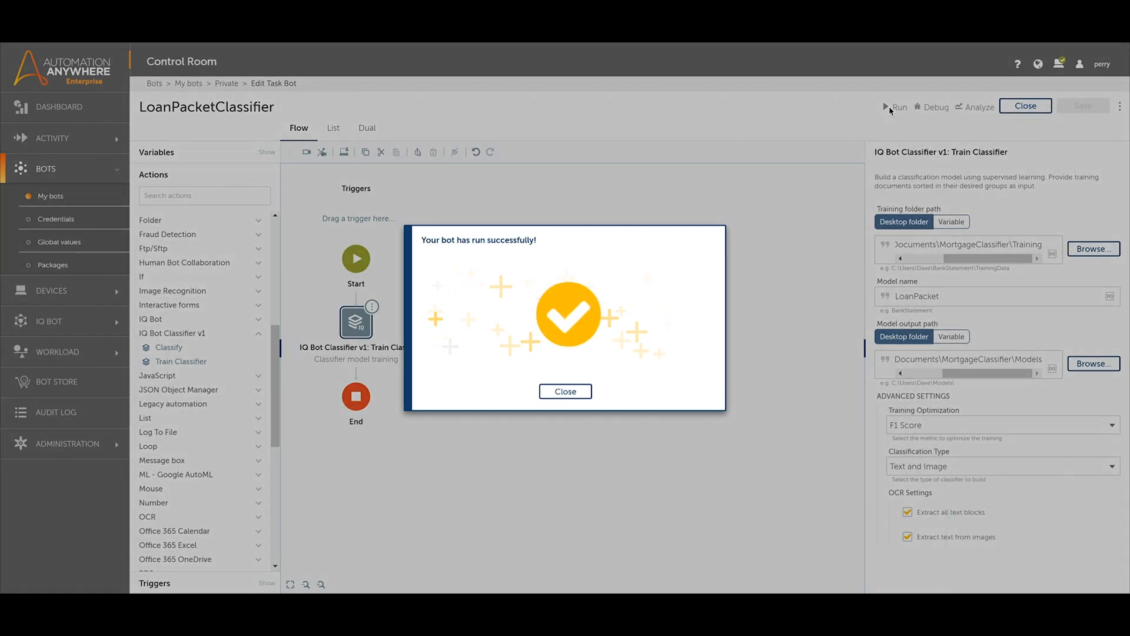
click(565, 391)
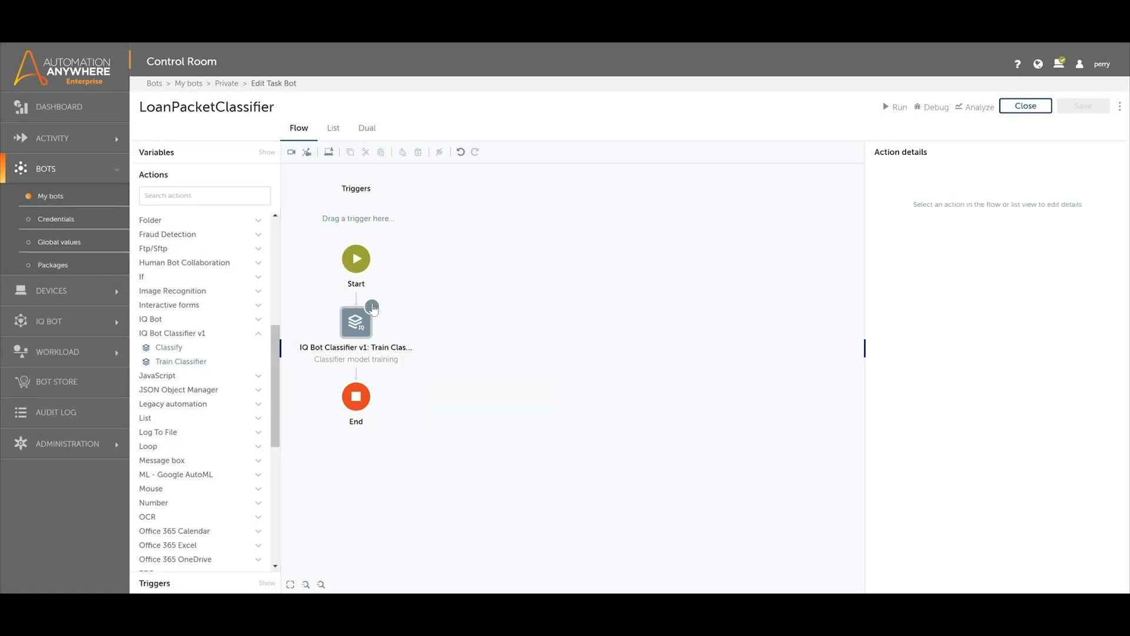
click(355, 321)
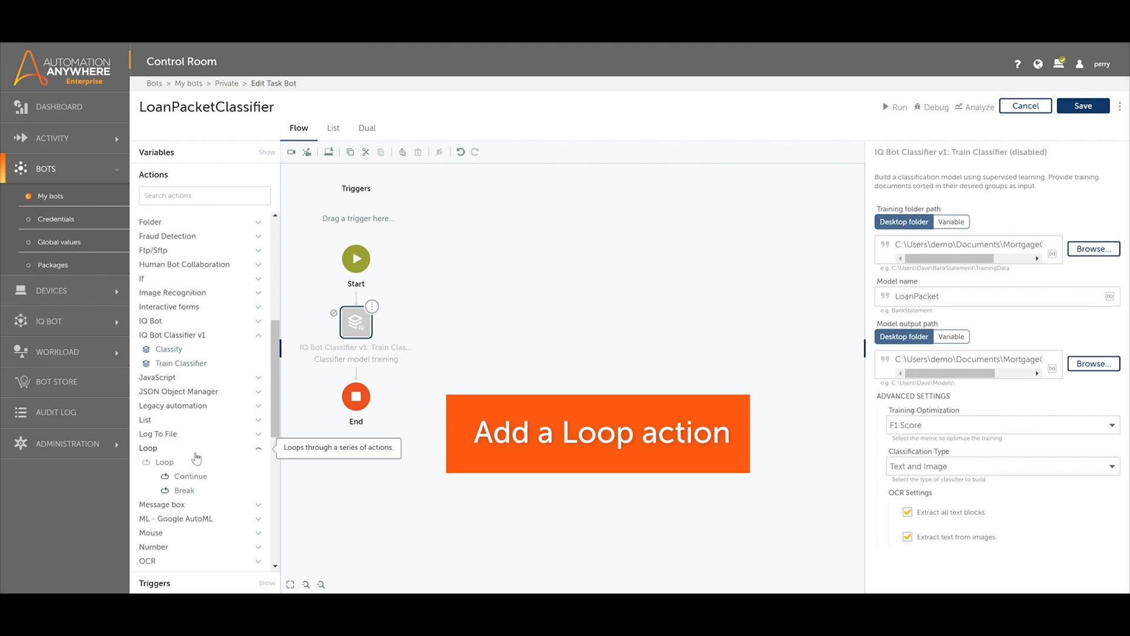
Step: Add a 'For each file in folder' loop over LoanPackets with new dictionary variable 'file'
drag(164, 463, 360, 373)
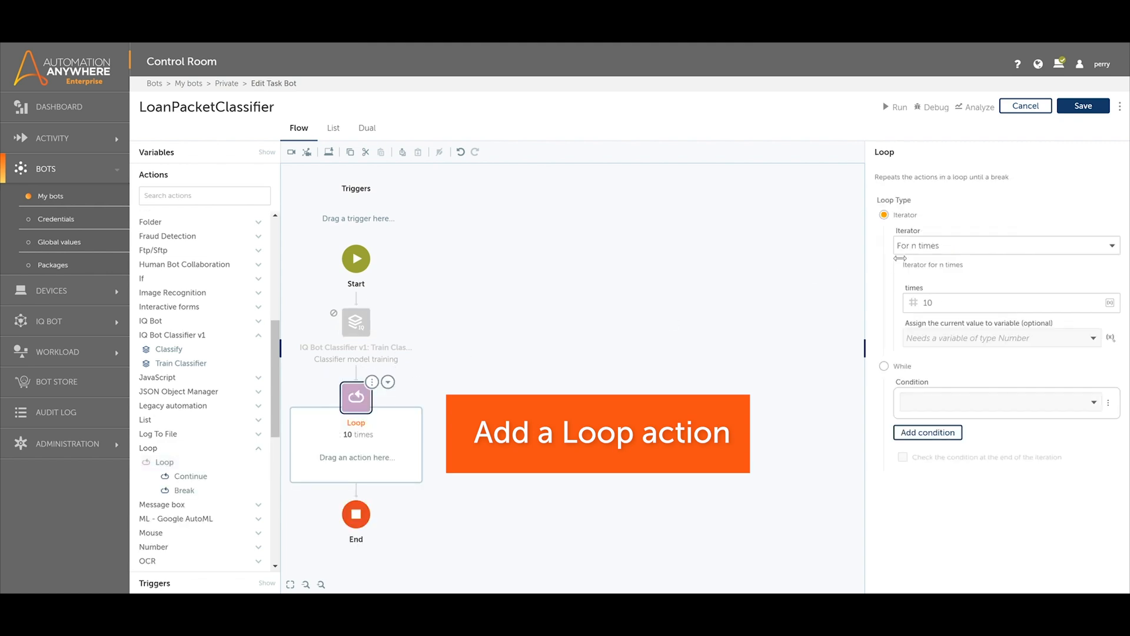
click(1002, 245)
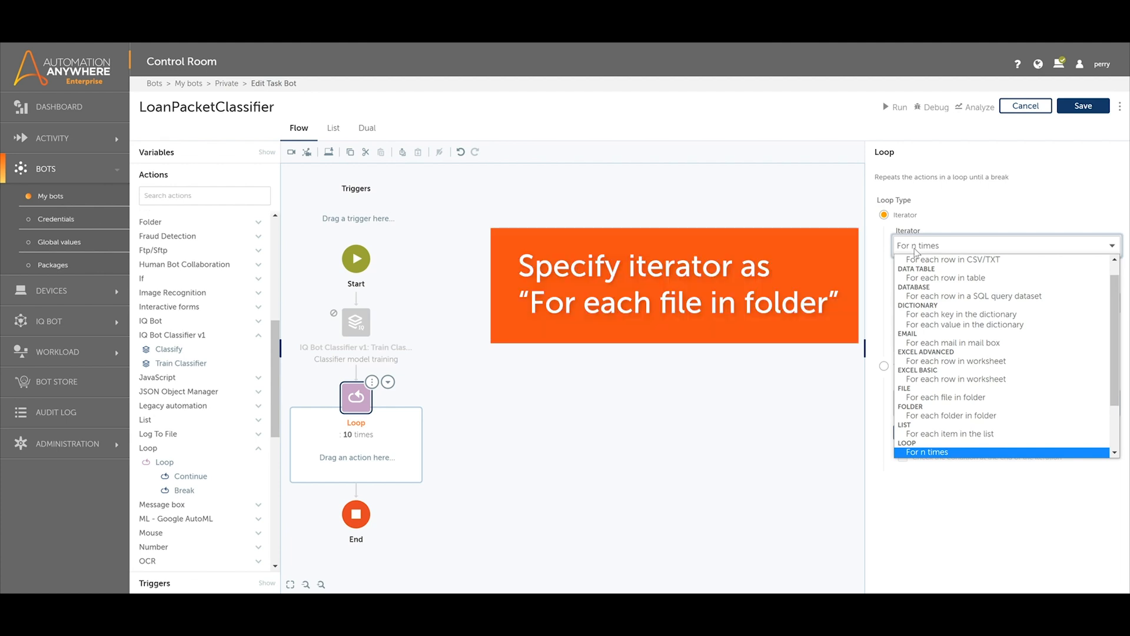
click(944, 396)
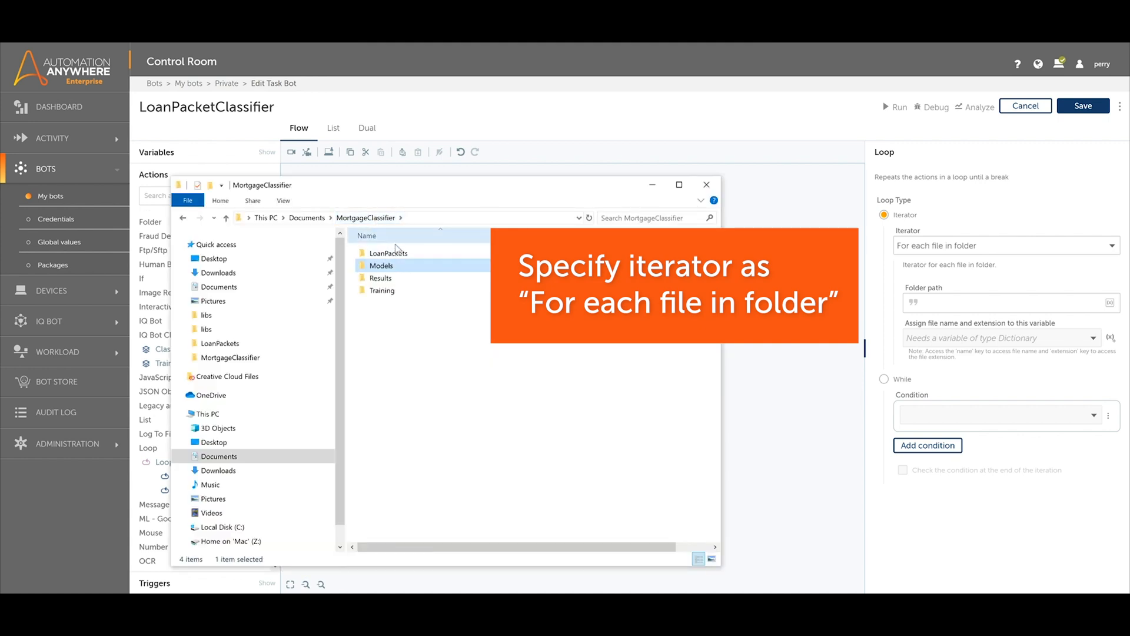
double_click(389, 252)
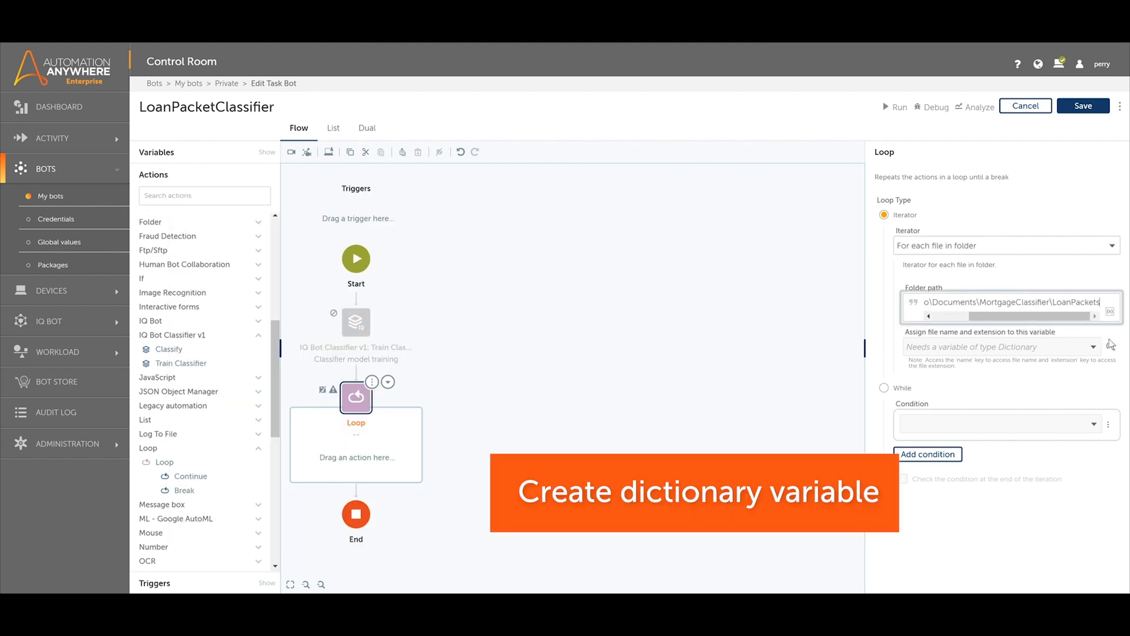
mouse_move(1112, 351)
text(file)
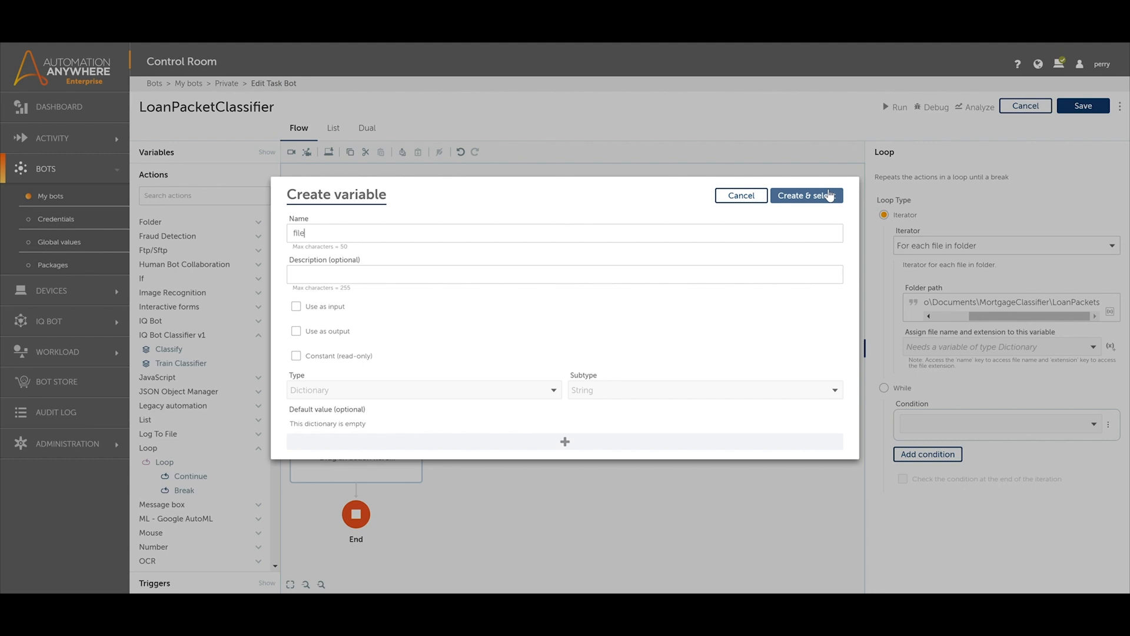
click(807, 195)
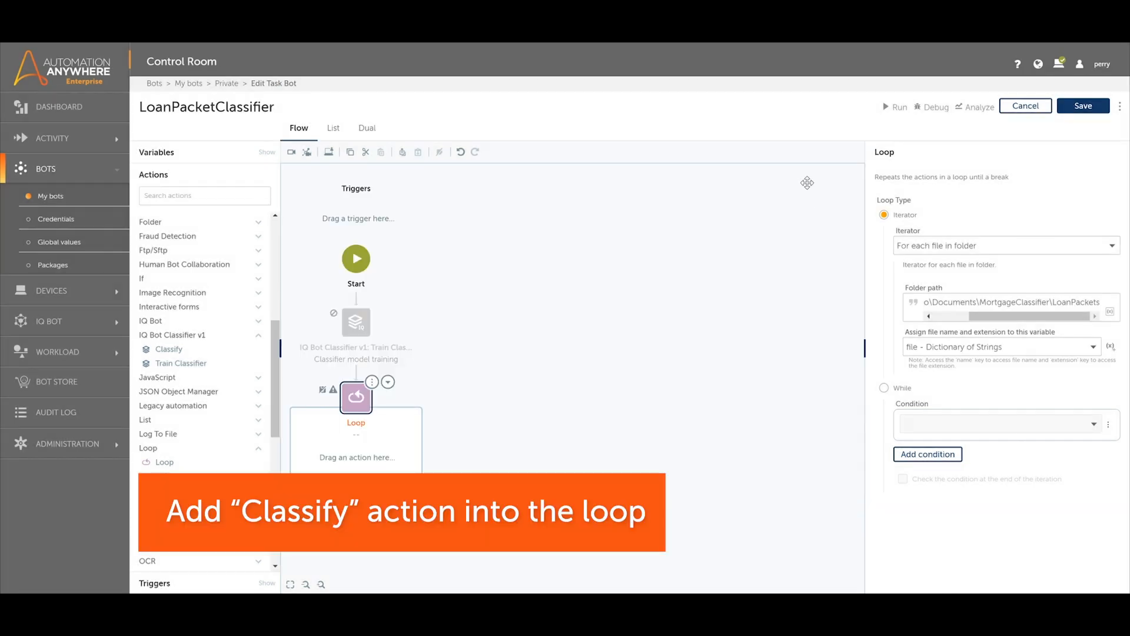
mouse_move(169, 349)
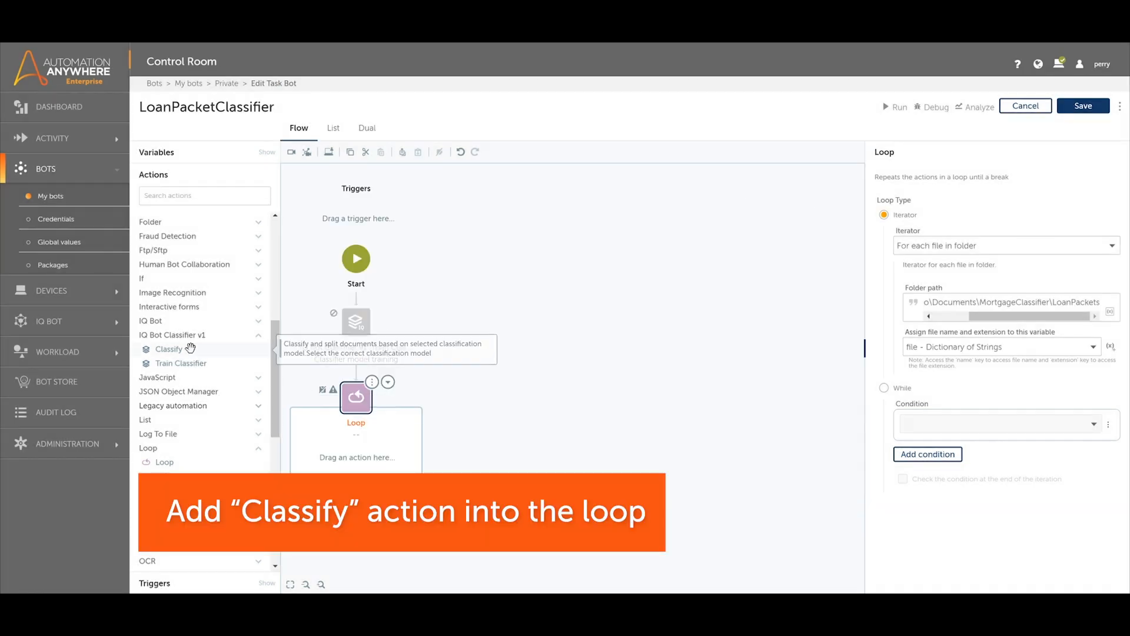
Step: Add Classify inside the loop with input file MortgageClassifier\LoanPackets\$file(name)$
drag(169, 349, 357, 457)
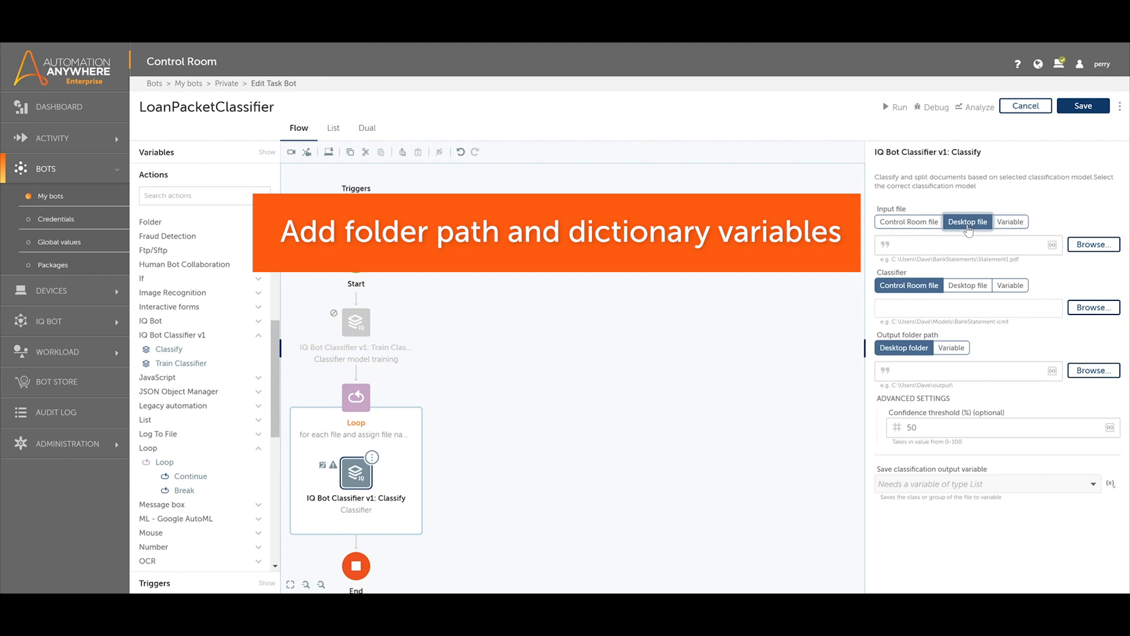
text(ments\MortgageClassifier\LoanPackets\)
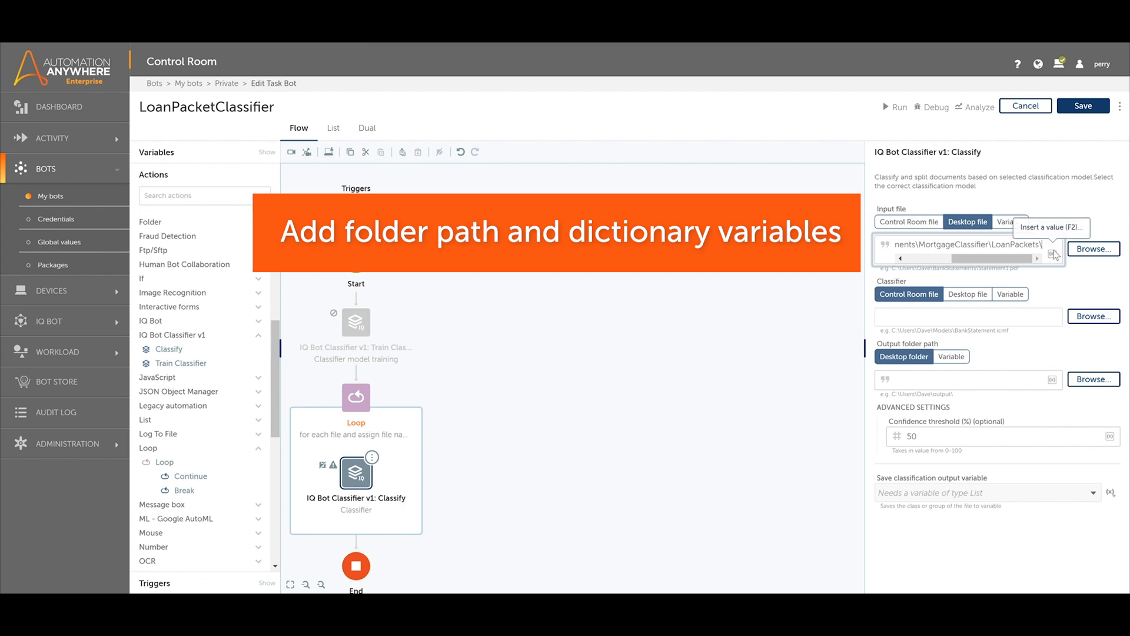
click(1053, 253)
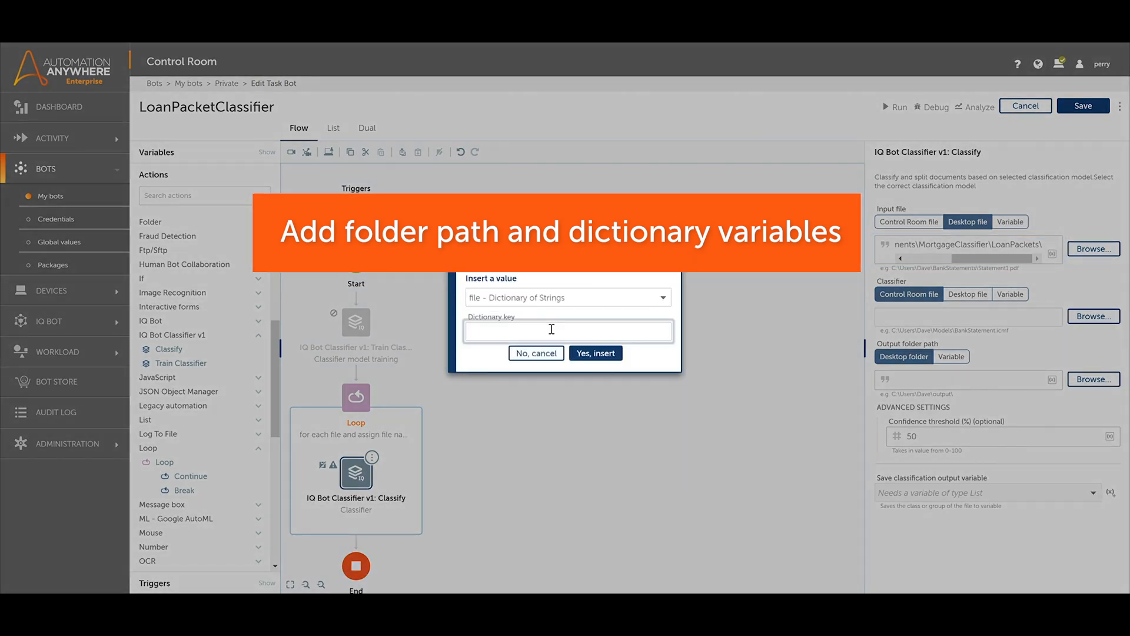
click(594, 353)
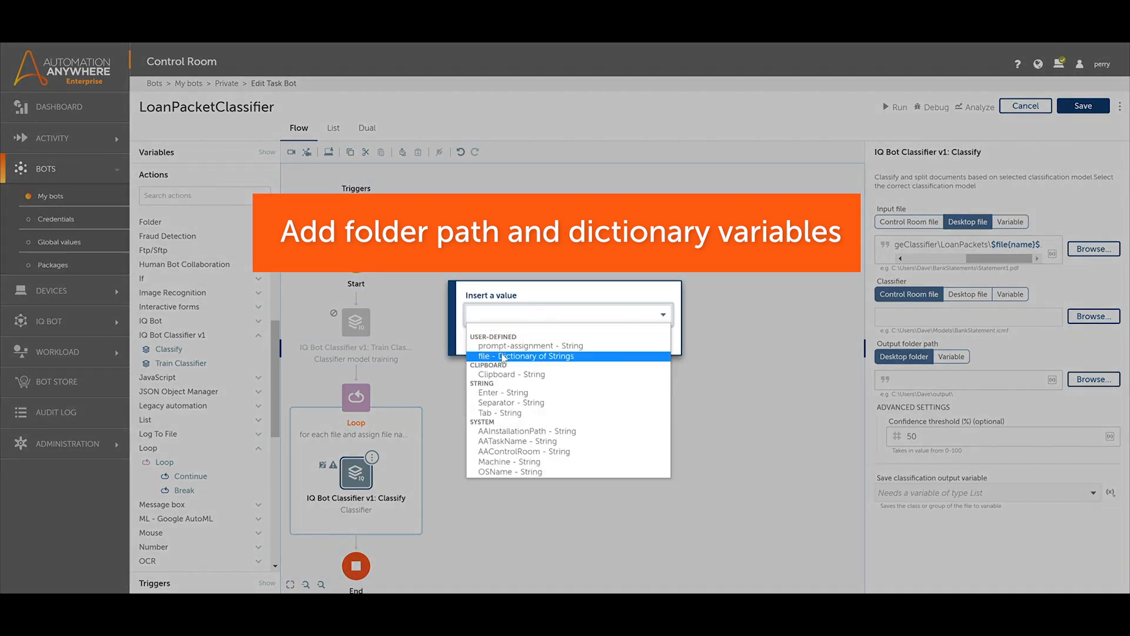
click(526, 356)
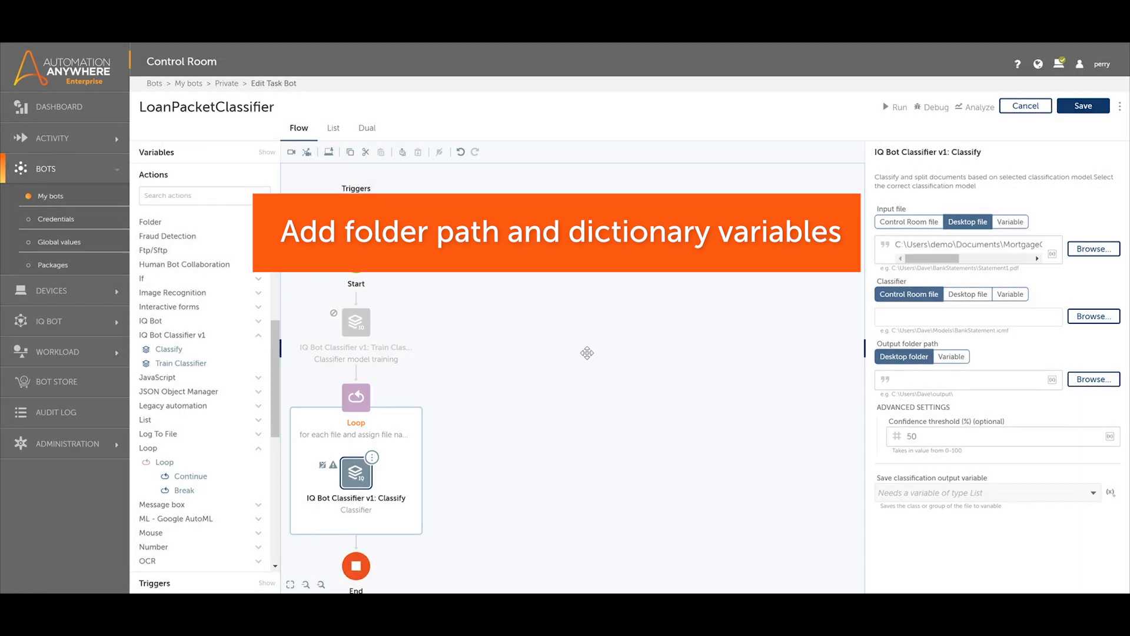
click(1093, 316)
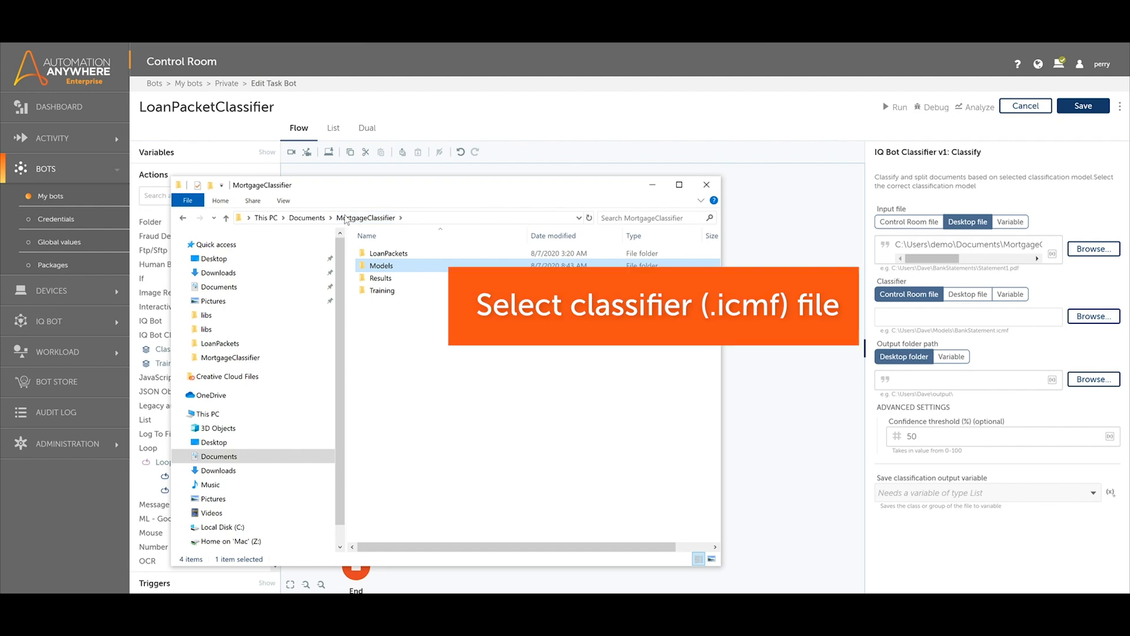
Step: Use a desktop classifier file, browsing Documents to the MortgageClassifier folder
click(967, 294)
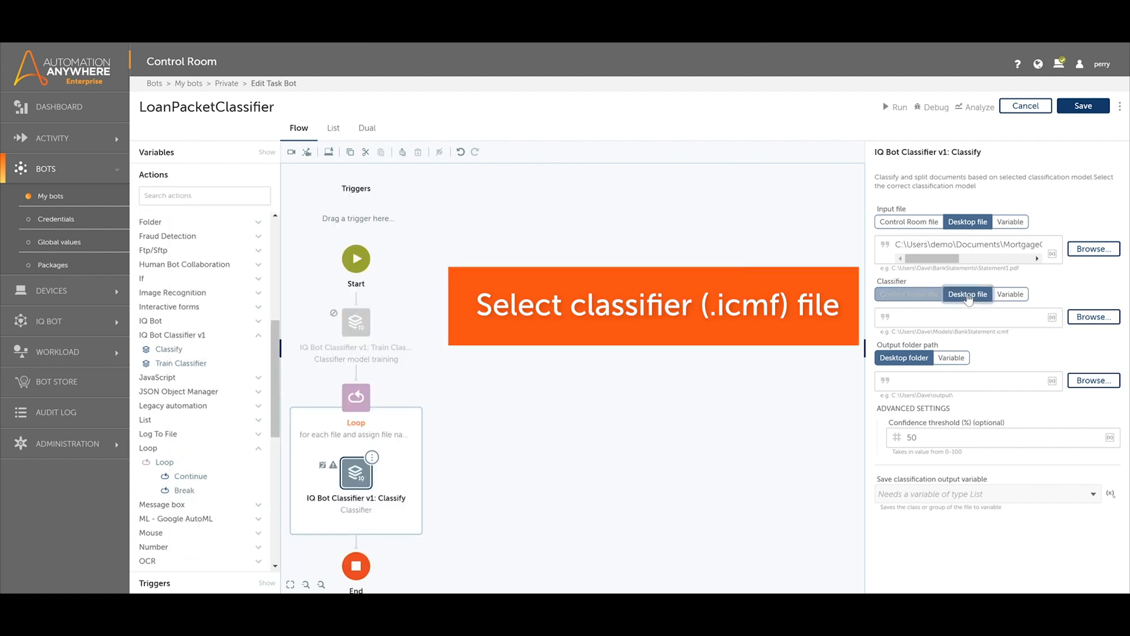
click(1093, 316)
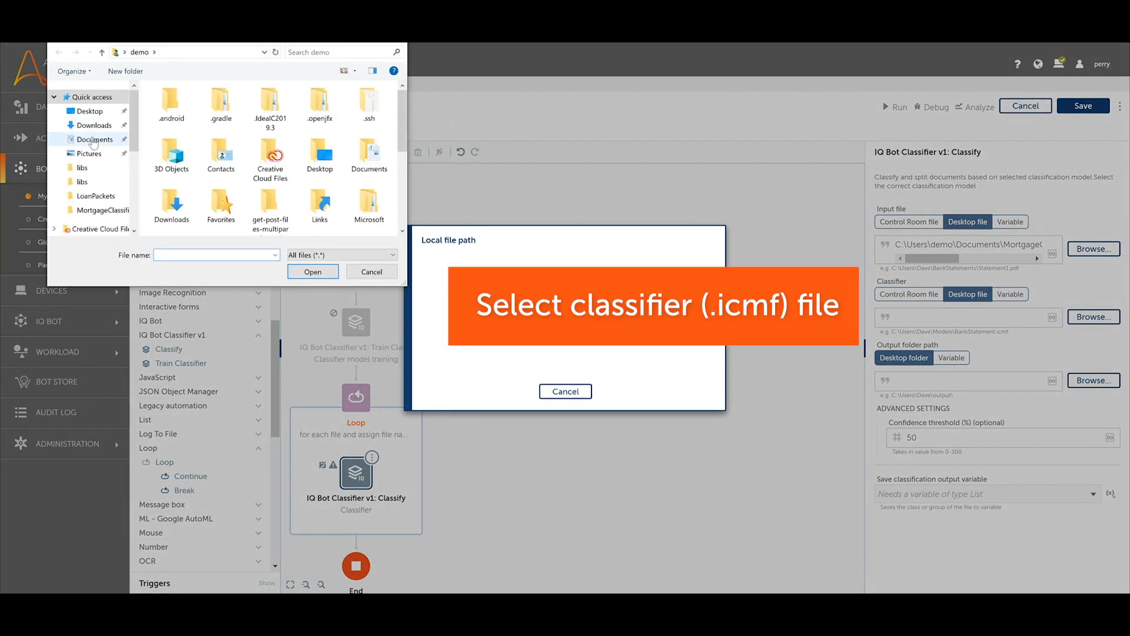
click(94, 139)
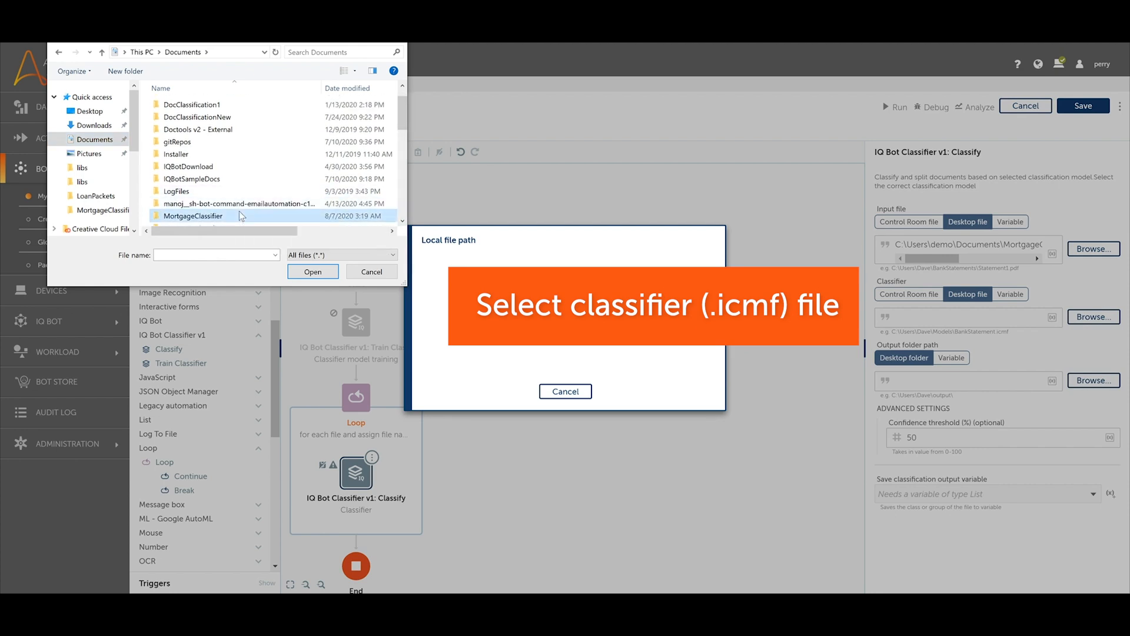
click(312, 272)
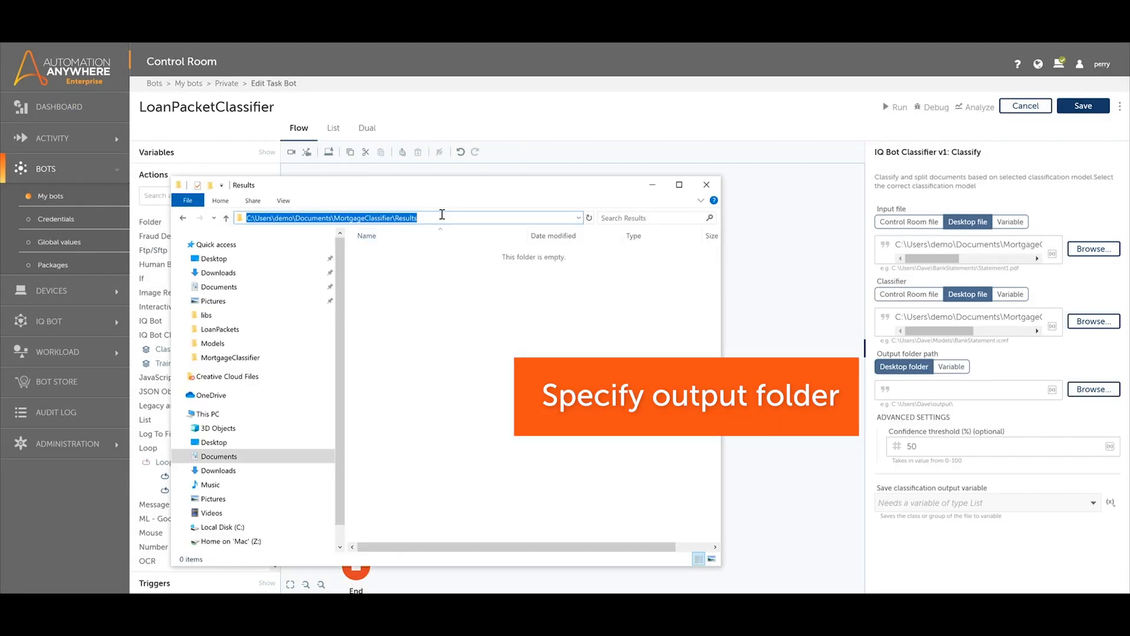
Step: Set the Results folder as output path, run the bot, and dismiss the success message
click(1119, 502)
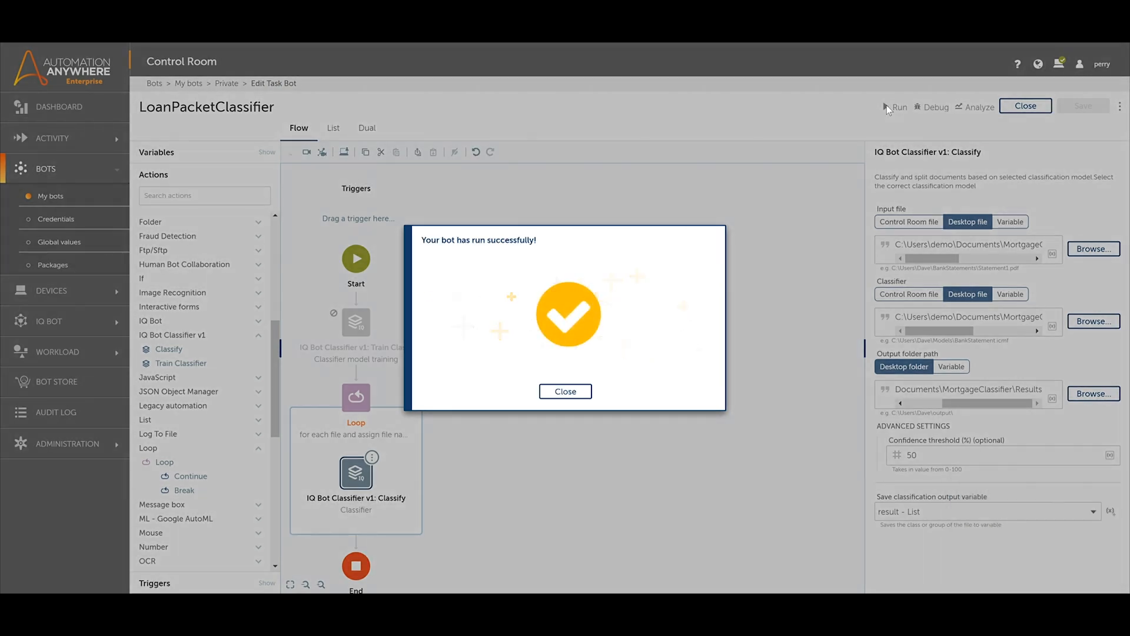
click(566, 391)
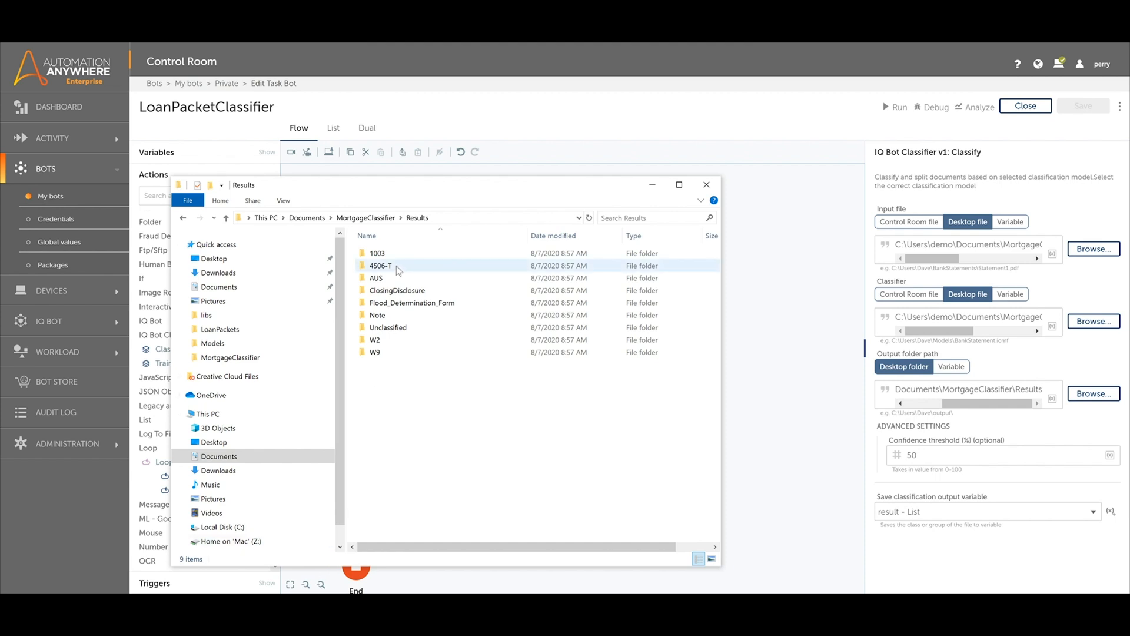
Step: Inspect the ClosingDisclosure and W9 result folders, returning to Results after each
click(397, 290)
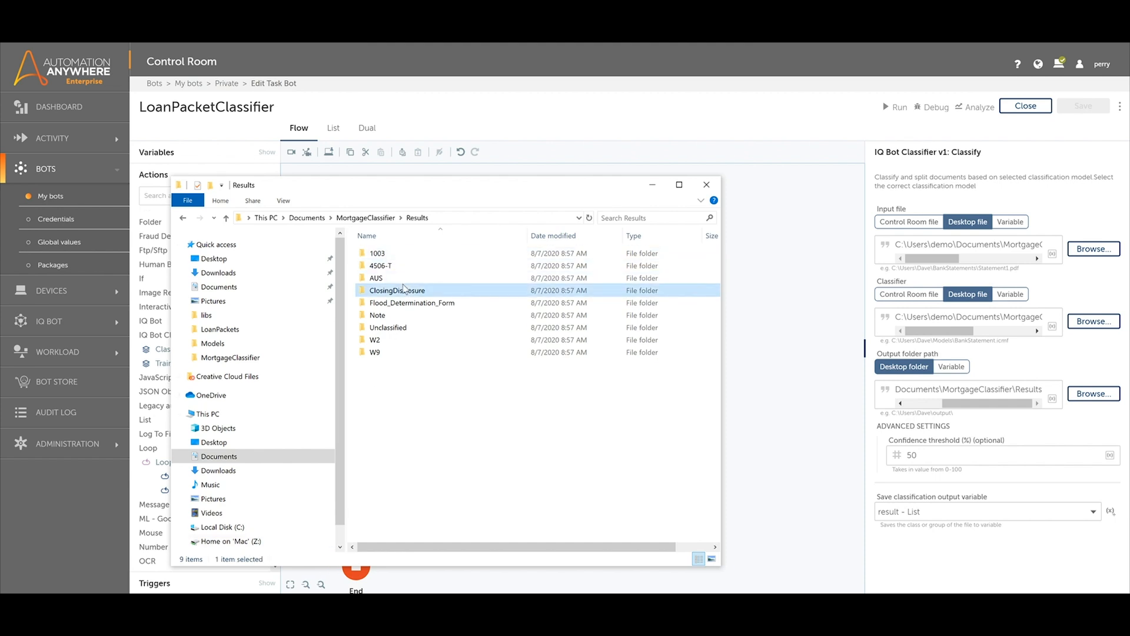
double_click(397, 289)
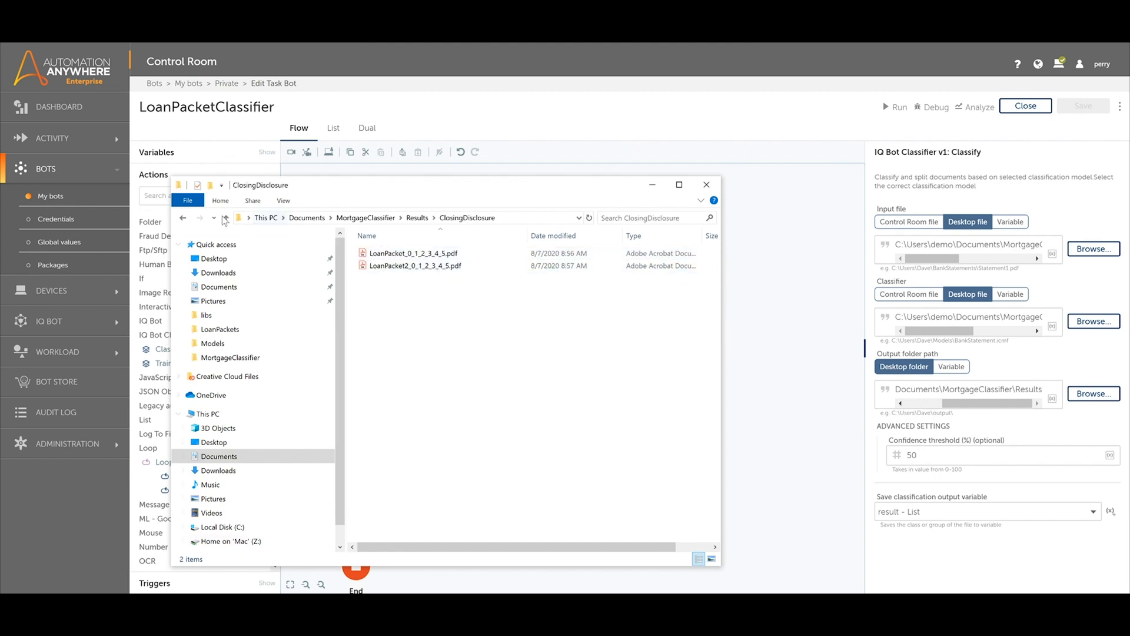
click(225, 218)
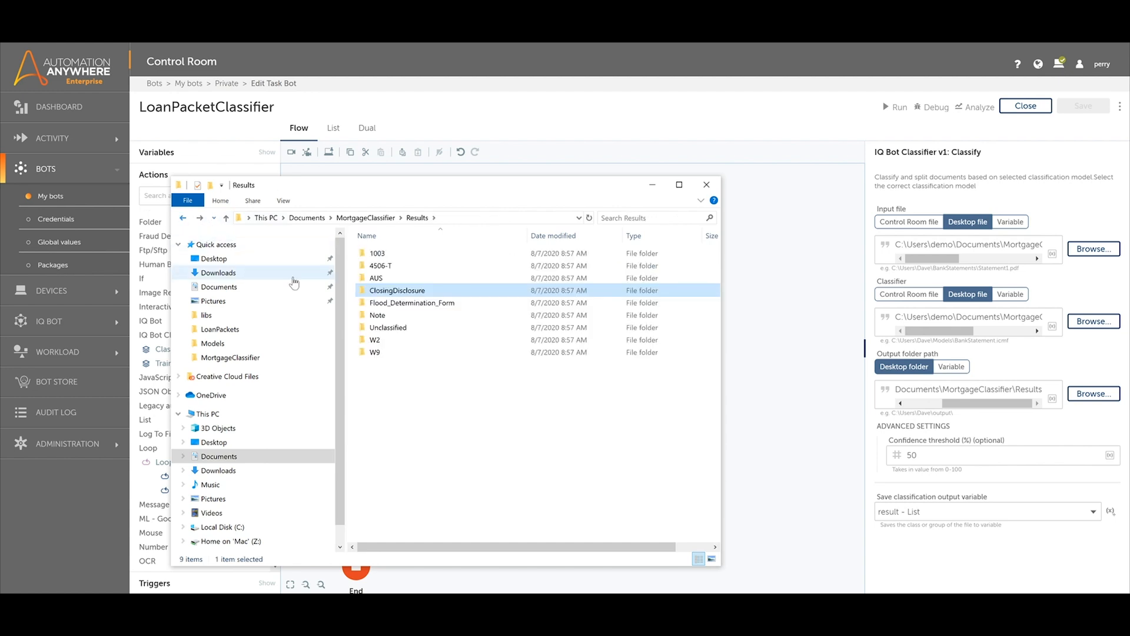
double_click(374, 352)
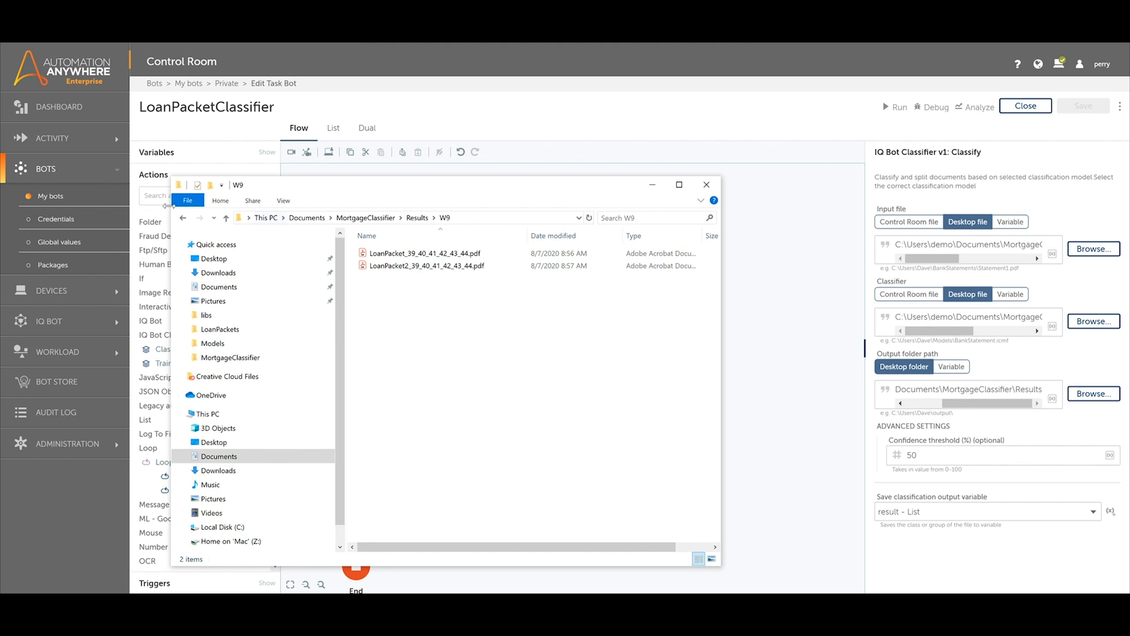
click(182, 218)
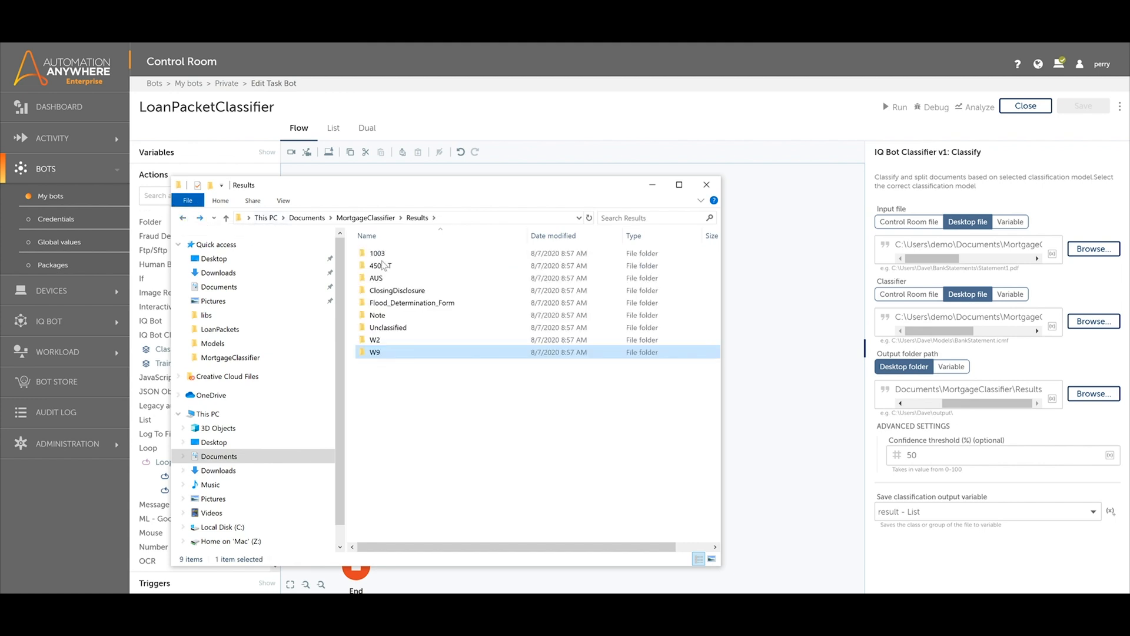